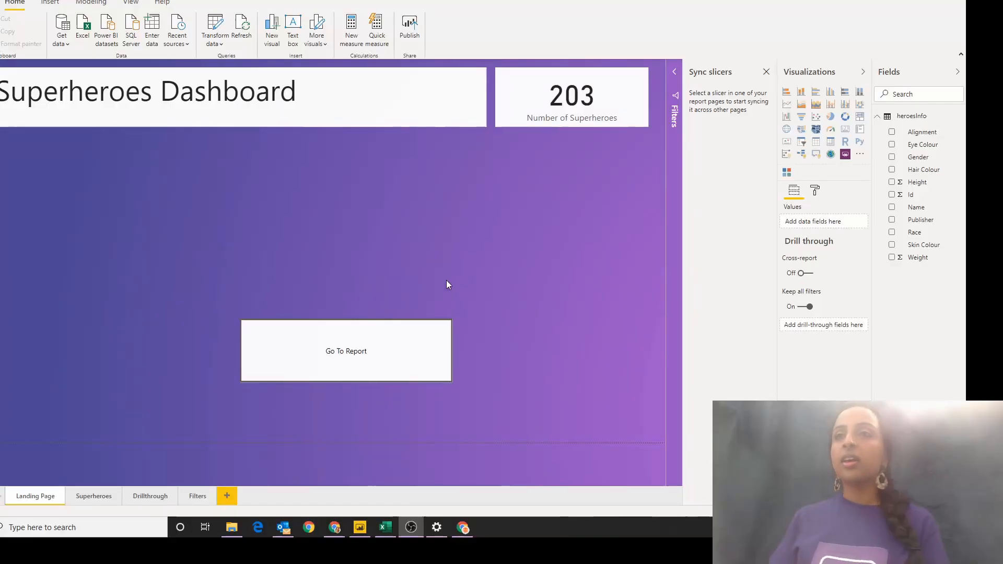
{"action": "mouse_move", "coordinate": [821, 234]}
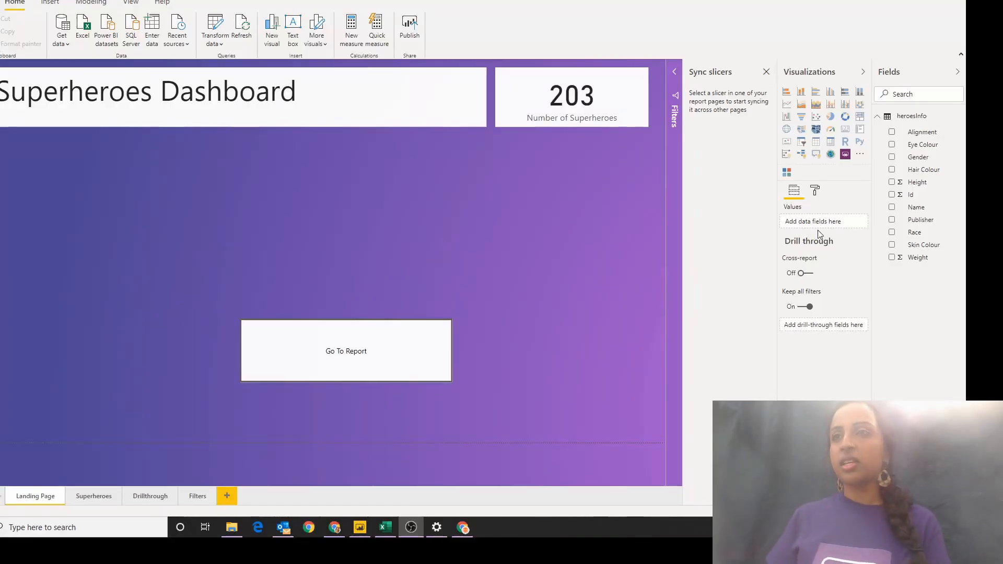
- Search the AppSource marketplace for 'chic' to find the Chiclet Slicer visual
{"action": "left_click", "coordinate": [860, 155]}
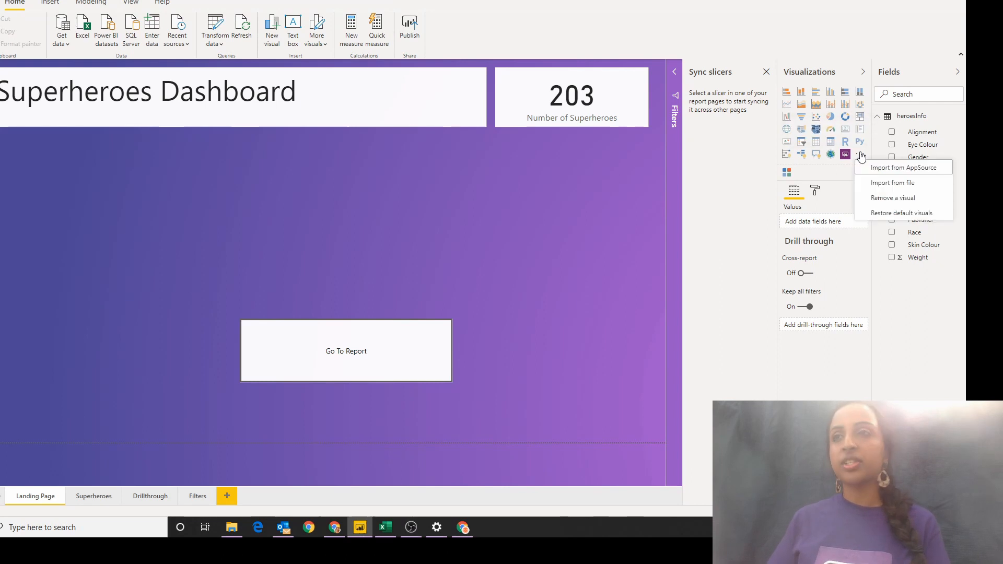
{"action": "left_click", "coordinate": [895, 167]}
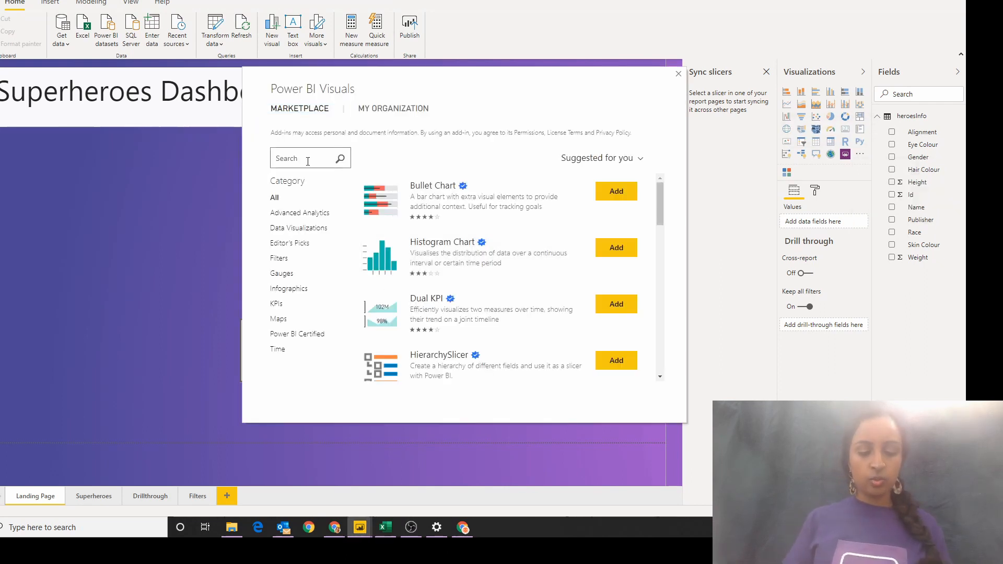
{"action": "type", "text": "chic"}
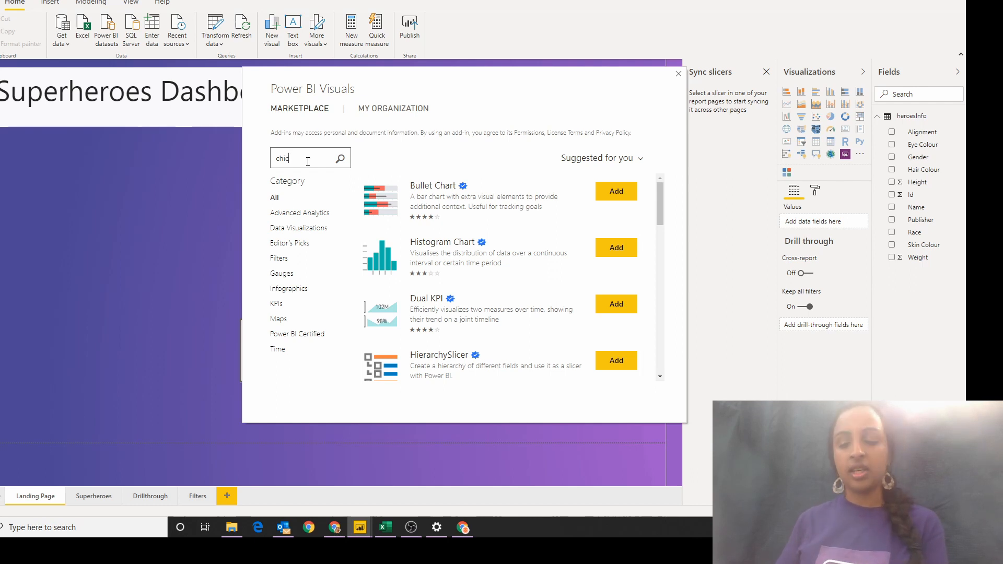
{"action": "type", "text": "chic"}
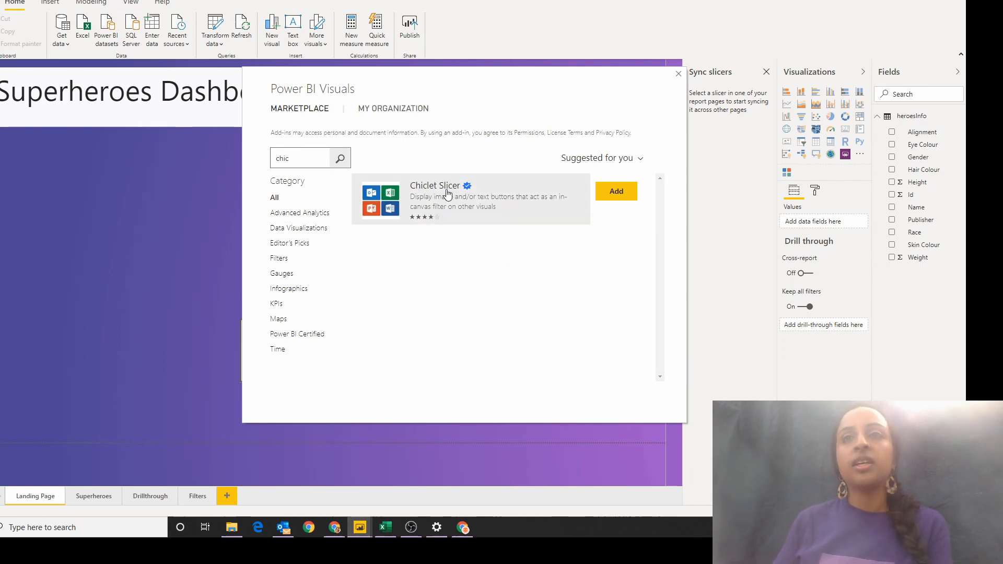
- Add the Chiclet Slicer to the report, updating the existing copy and confirming the import
{"action": "left_click", "coordinate": [677, 73]}
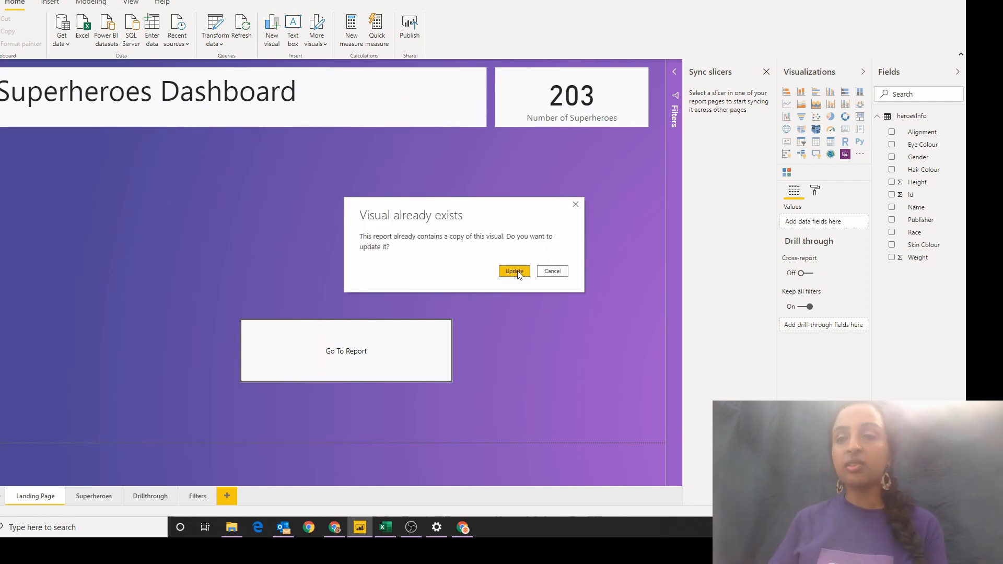
{"action": "left_click", "coordinate": [514, 270]}
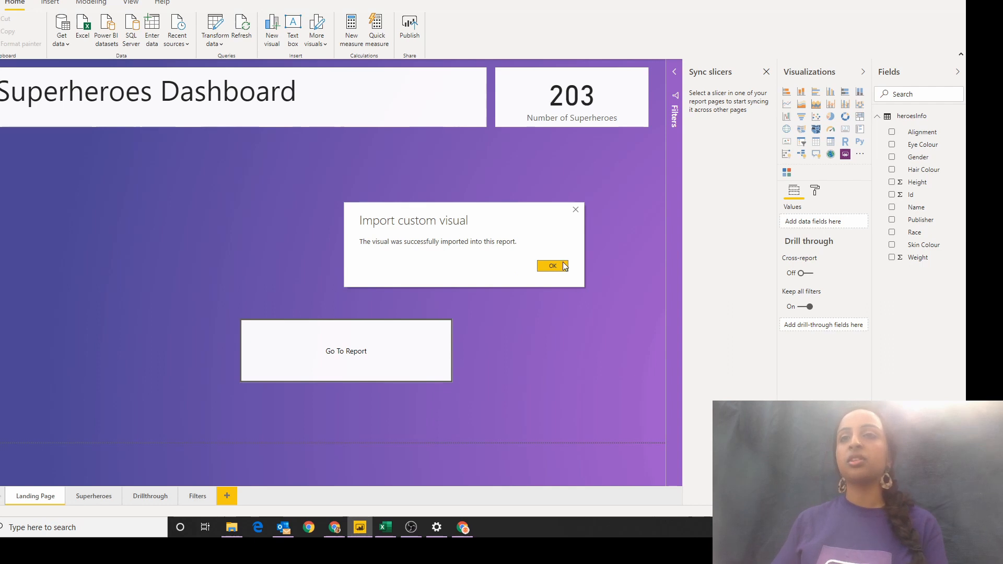
{"action": "left_click", "coordinate": [551, 266]}
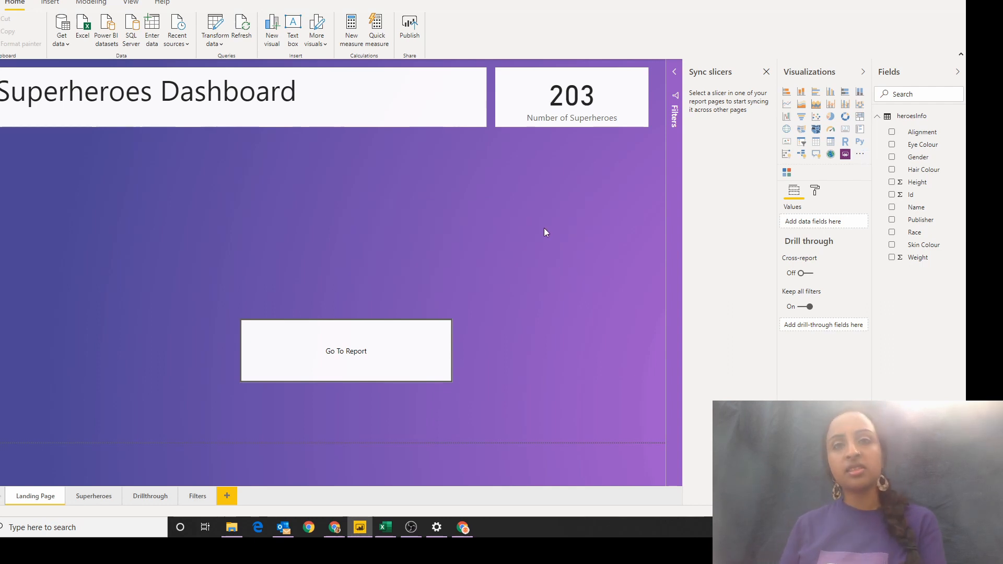
{"action": "mouse_move", "coordinate": [193, 217]}
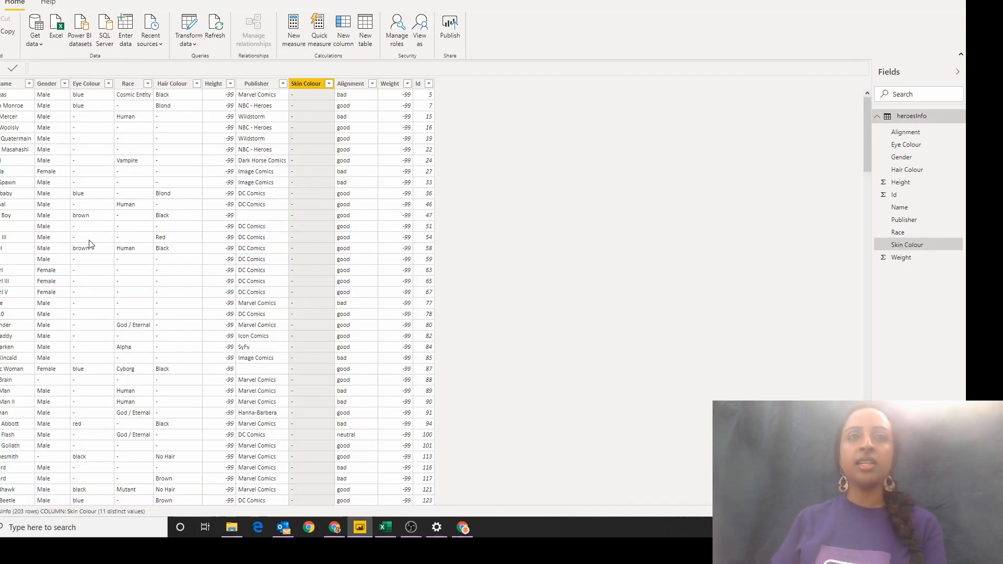
{"action": "left_click", "coordinate": [86, 84]}
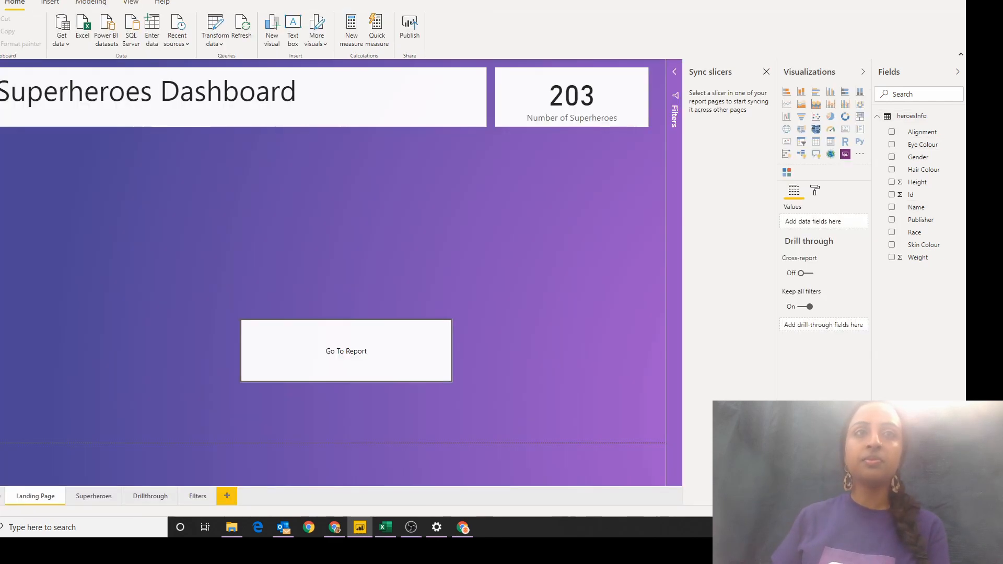
{"action": "mouse_move", "coordinate": [791, 170]}
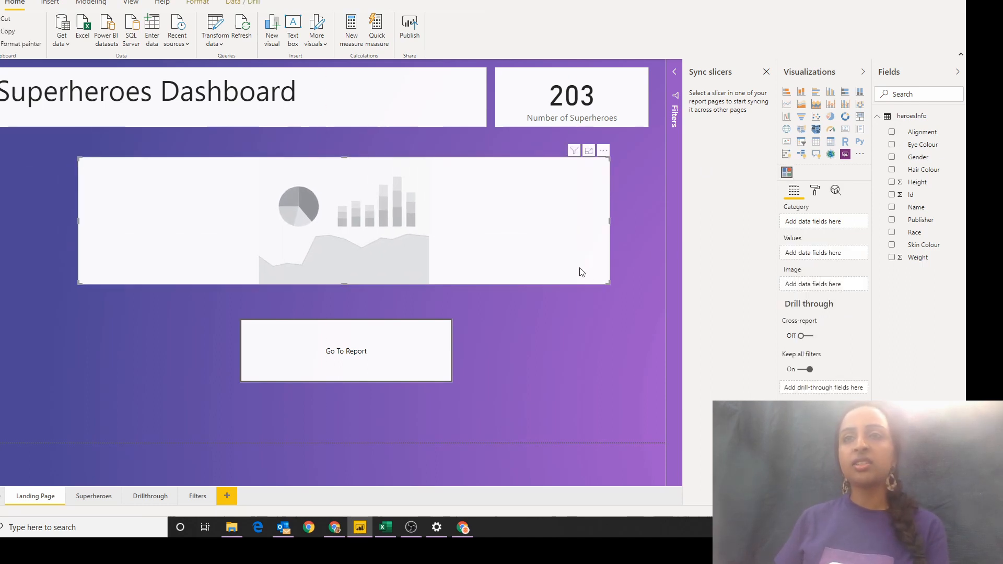
{"action": "mouse_move", "coordinate": [839, 285]}
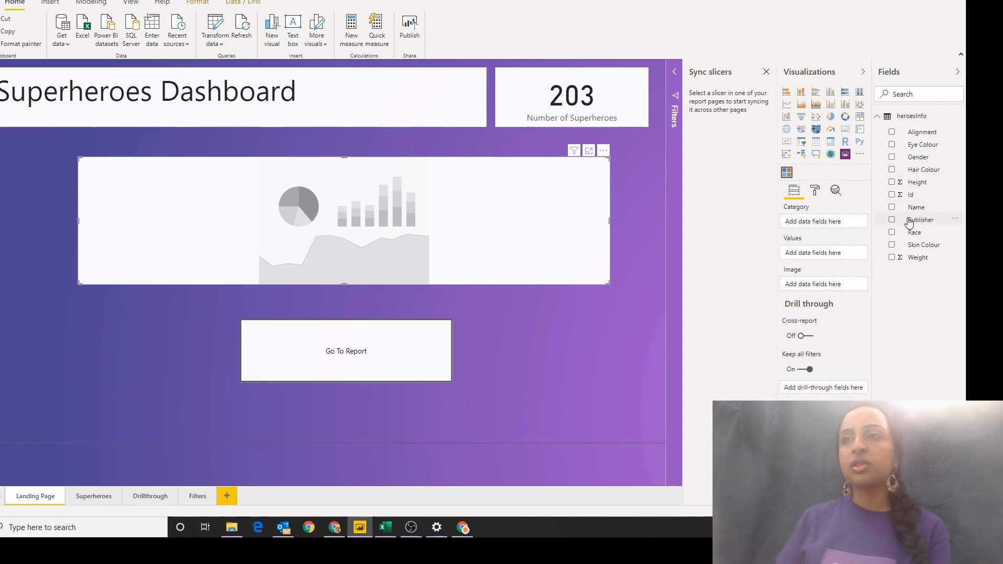
- Fill the Chiclet slicer with Publisher, select Icon Comics and Image Comics, and check the Superheroes page
{"action": "left_click", "coordinate": [891, 219]}
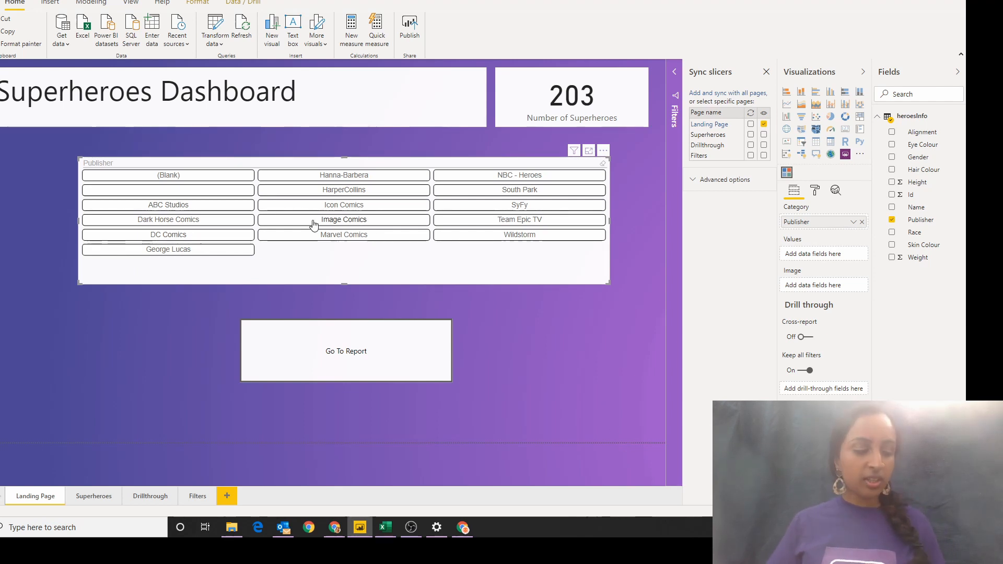
{"action": "left_click", "coordinate": [344, 220]}
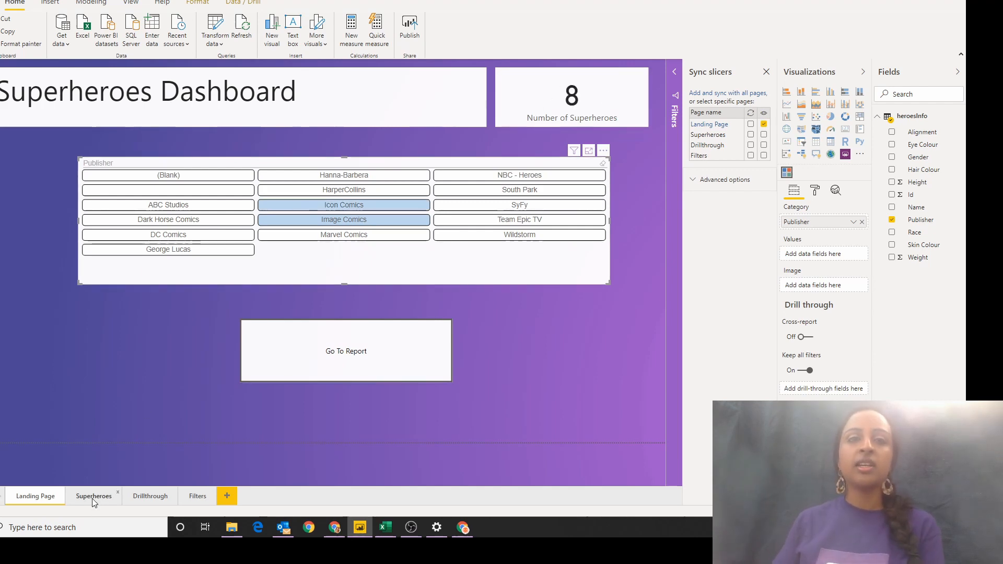
{"action": "left_click", "coordinate": [93, 495]}
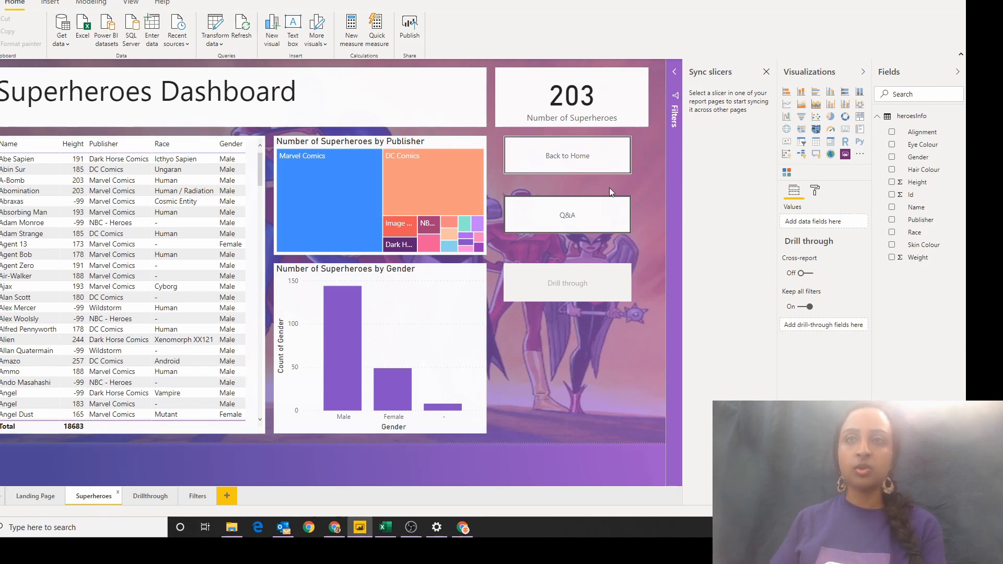
{"action": "left_click", "coordinate": [36, 496]}
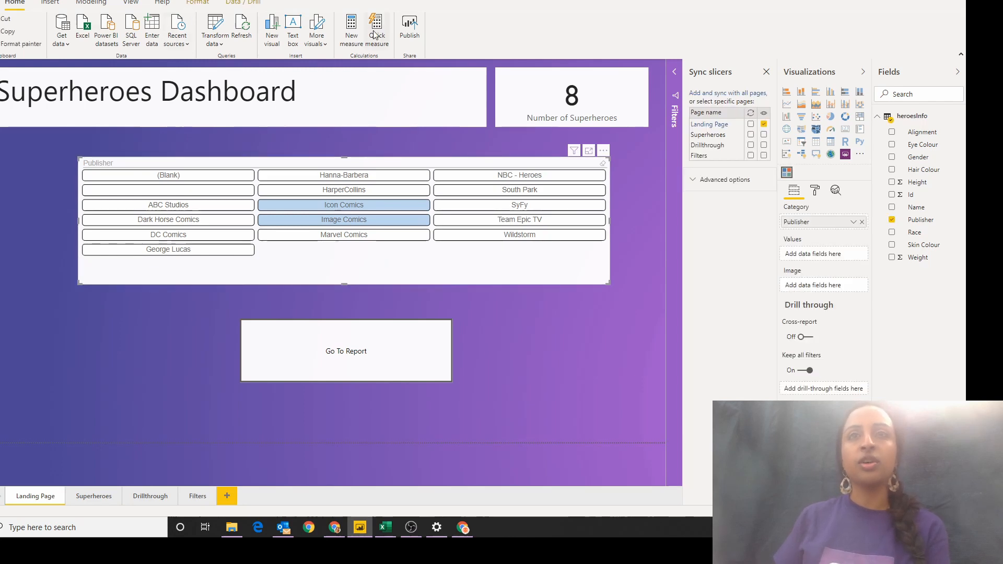
- Sync the Publisher slicer across all pages and expand the all-pages Publisher filter
{"action": "left_click", "coordinate": [131, 2]}
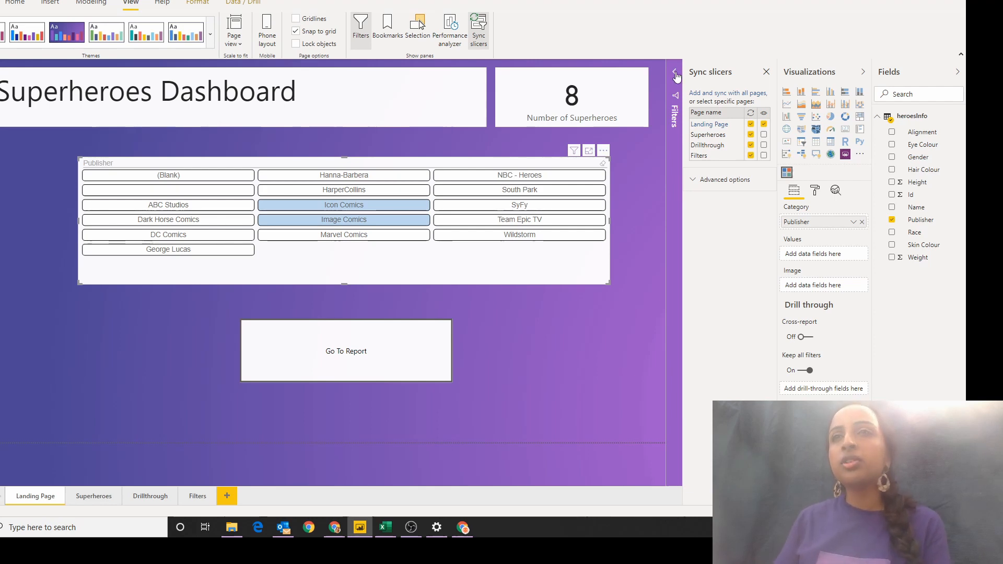
{"action": "left_click", "coordinate": [673, 71]}
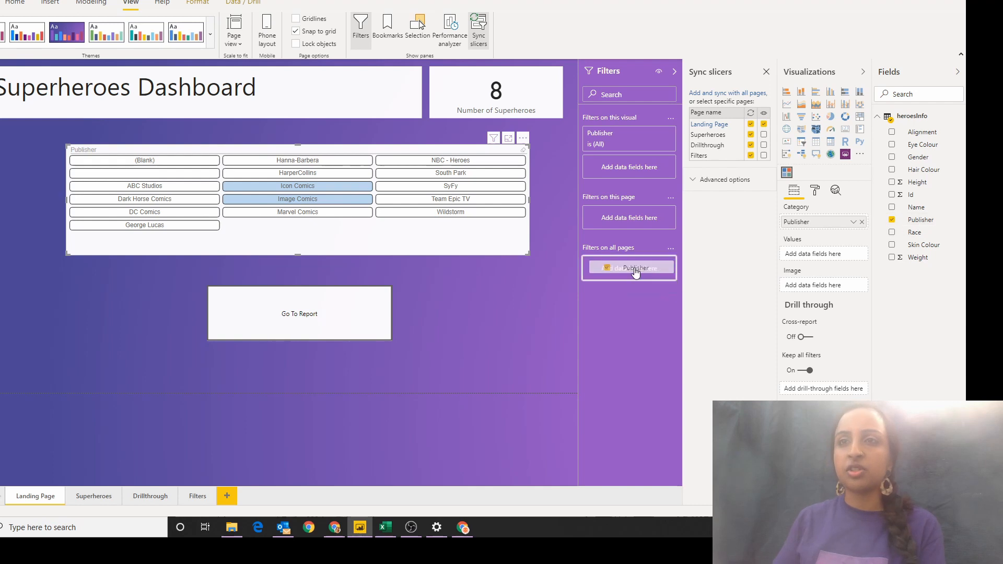
{"action": "left_click", "coordinate": [629, 268]}
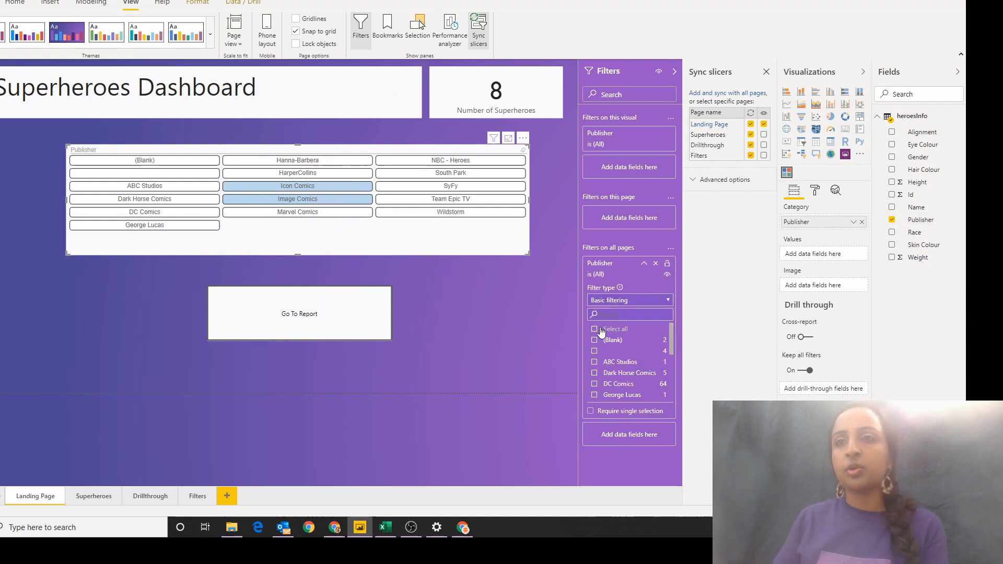
- Exclude (Blank) publishers from the report-wide filter and collapse the Filters pane
{"action": "left_click", "coordinate": [594, 340]}
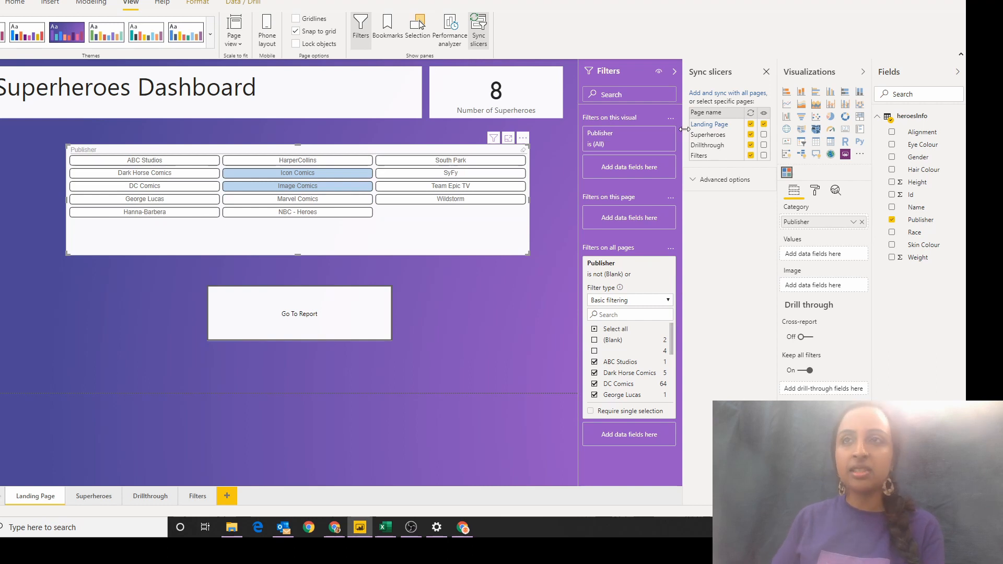
{"action": "left_click", "coordinate": [676, 73]}
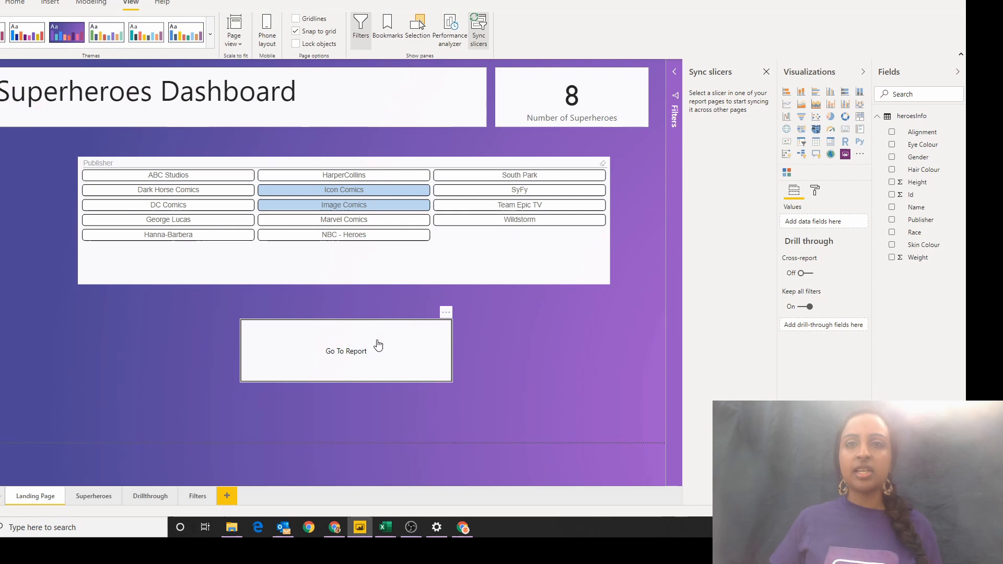
{"action": "left_click", "coordinate": [346, 351]}
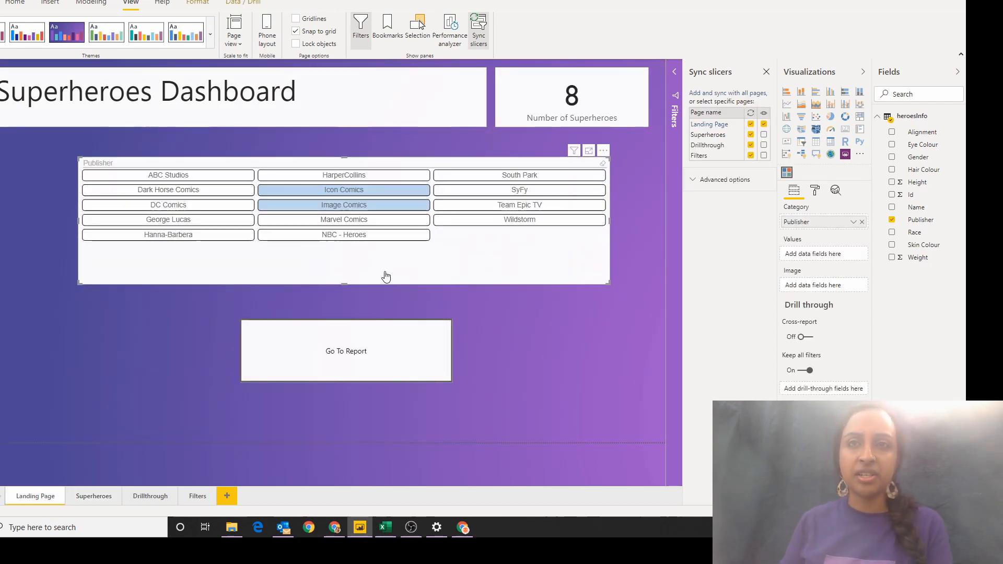
- Export the Publisher slicer's data as data.csv, overwriting the existing file
{"action": "left_click", "coordinate": [601, 151]}
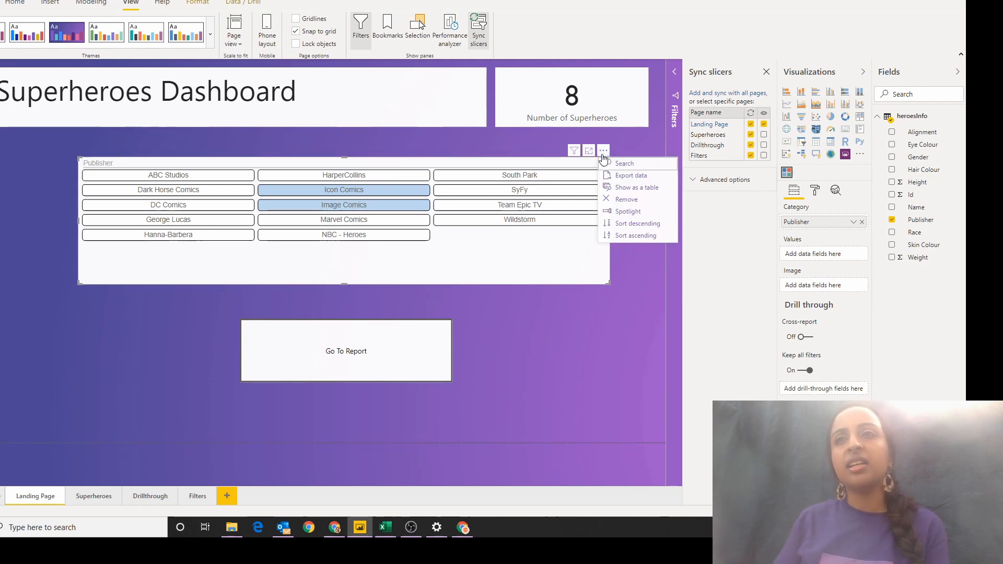
{"action": "left_click", "coordinate": [631, 175]}
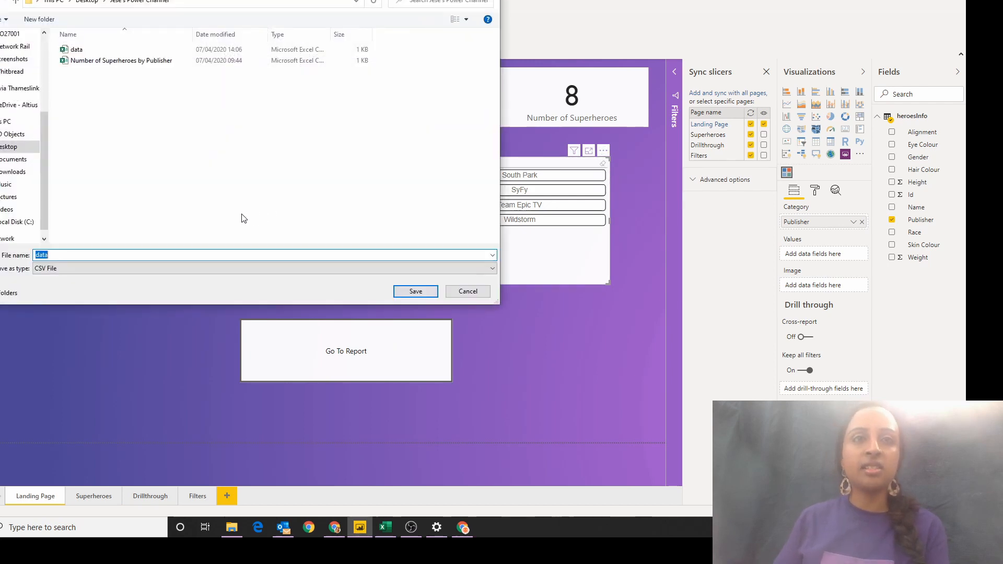
{"action": "left_click", "coordinate": [147, 255]}
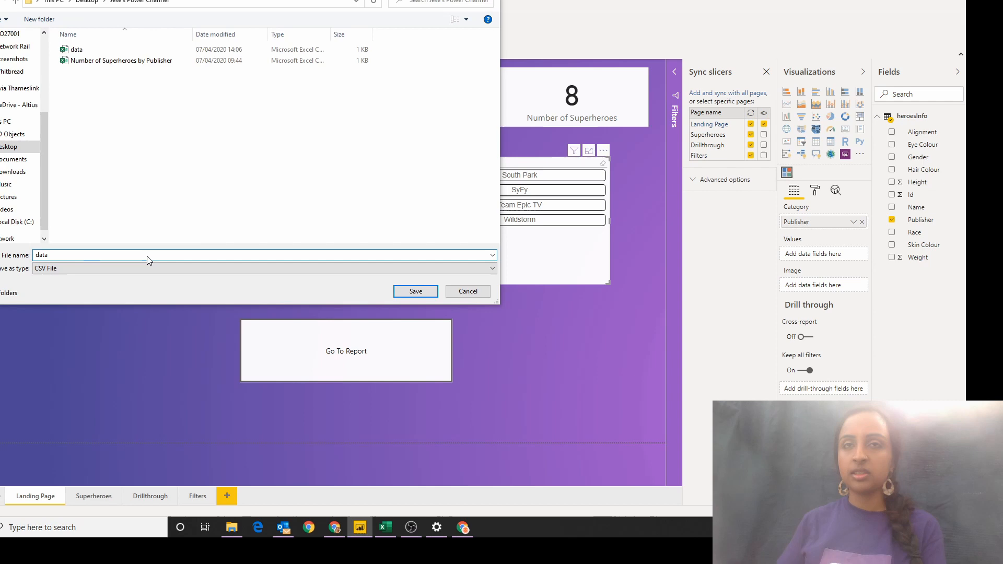
{"action": "left_click", "coordinate": [414, 291]}
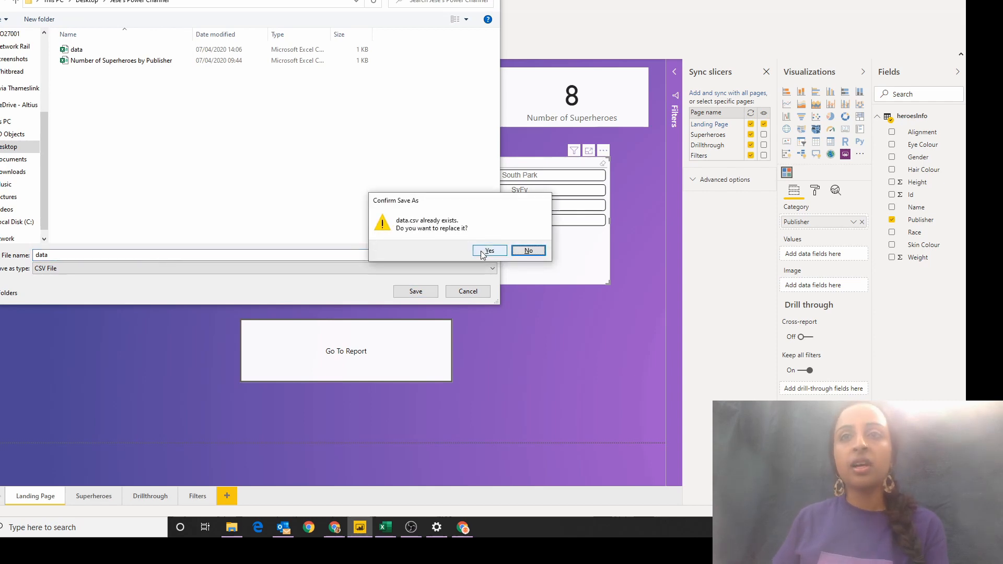
{"action": "left_click", "coordinate": [489, 249]}
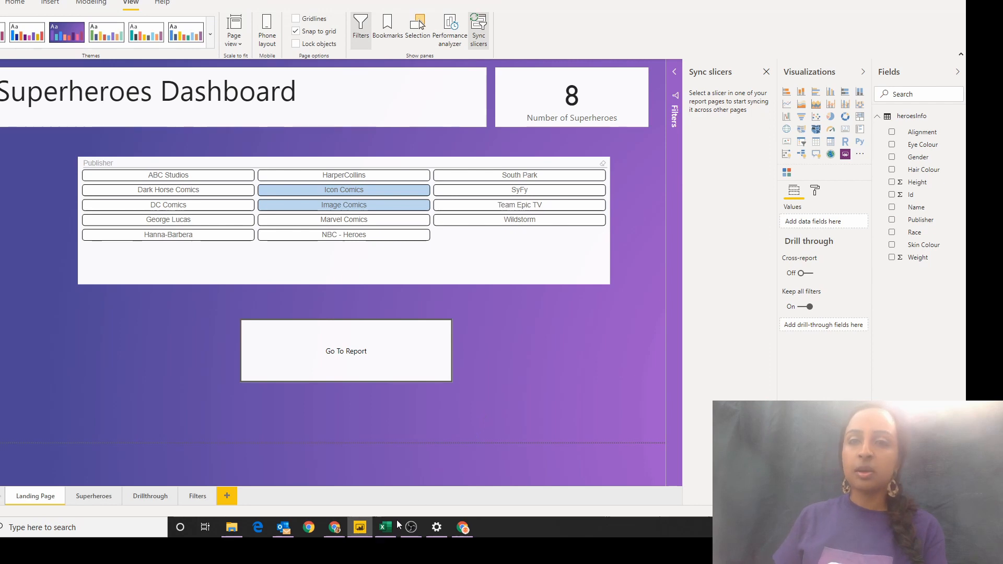
- Review the Excel sheet pairing each publisher with its logo Image URL, then return to Power BI
{"action": "left_click", "coordinate": [384, 526]}
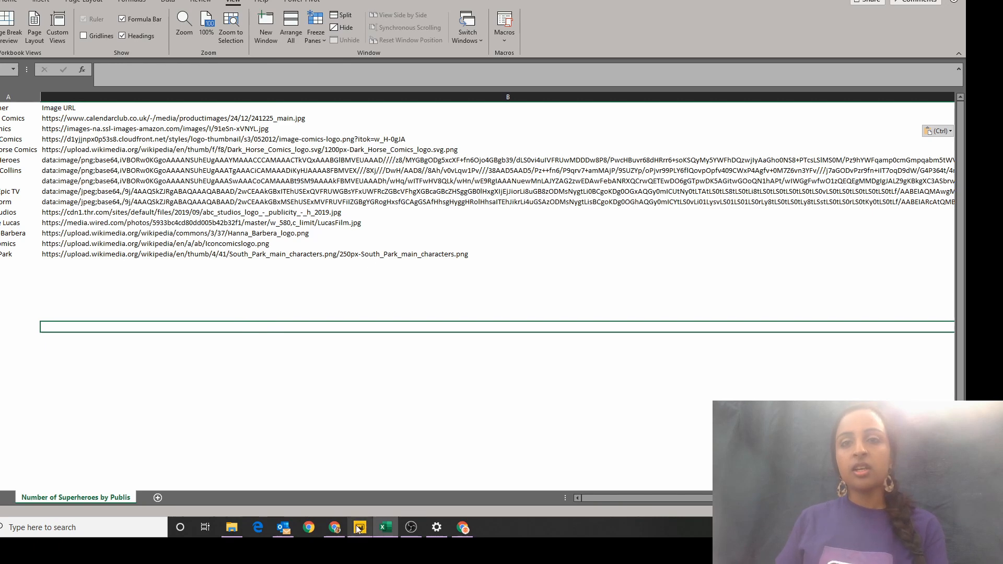
{"action": "left_click", "coordinate": [359, 526]}
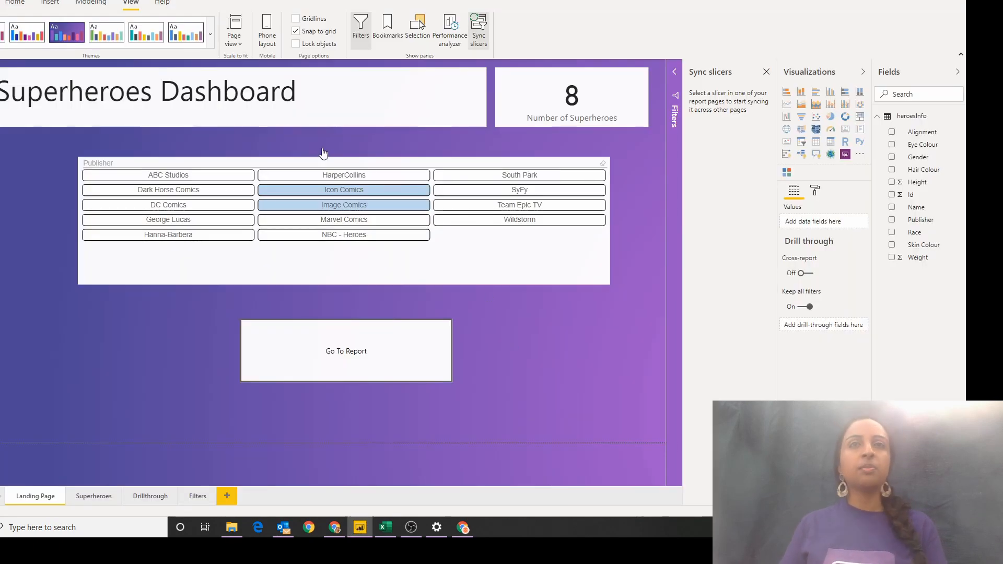
- Load the publisher sheet from the Number of Superheroes by Publisher workbook
{"action": "left_click", "coordinate": [13, 2]}
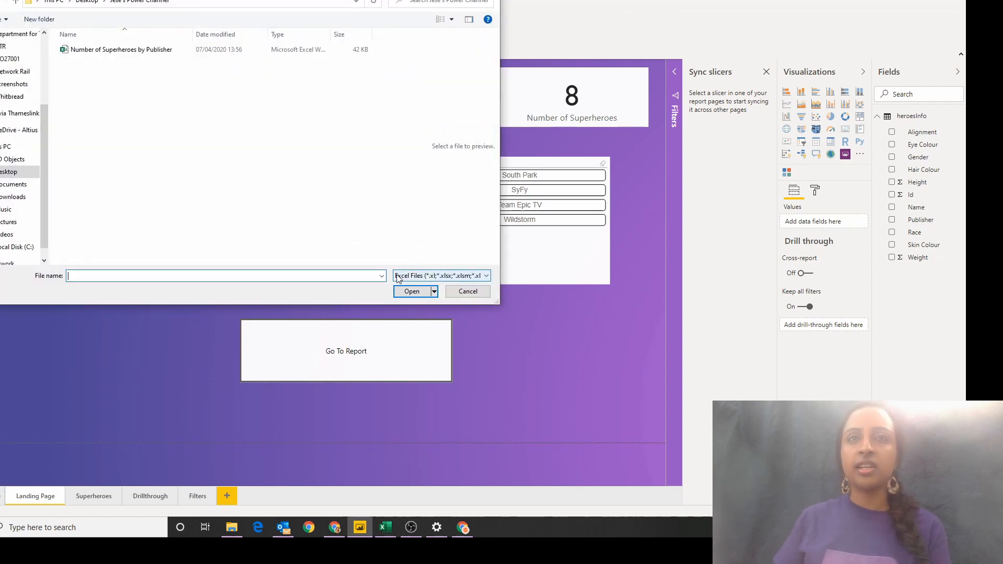
{"action": "left_click", "coordinate": [467, 291]}
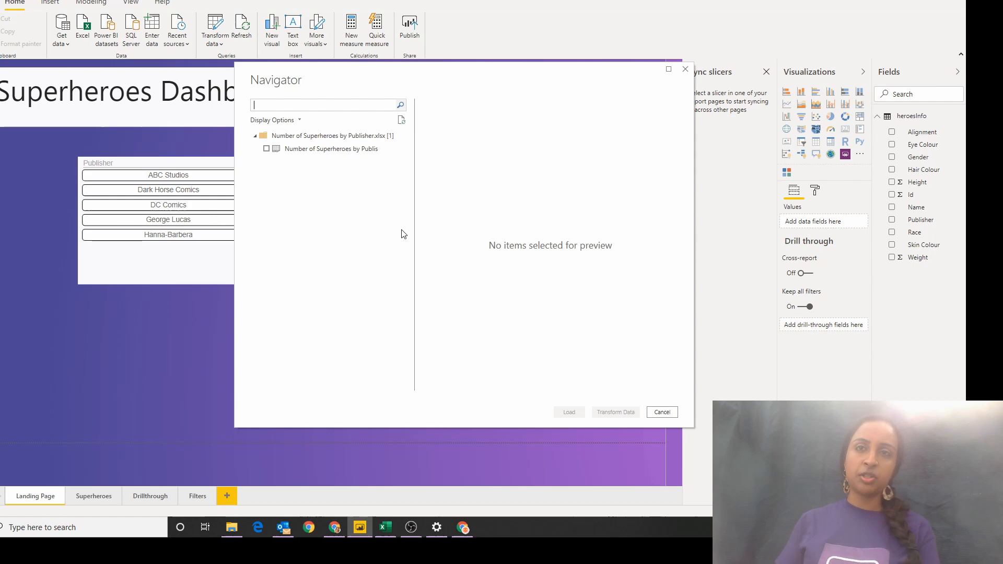
{"action": "left_click", "coordinate": [266, 149]}
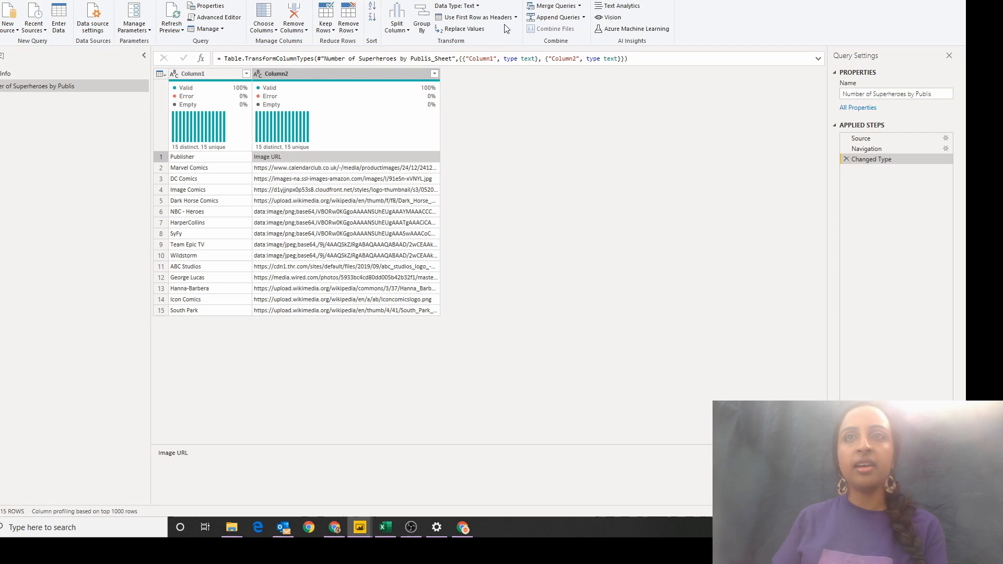
- Promote the first row to Publisher and Image URL headers and name the query Images
{"action": "left_click", "coordinate": [457, 6]}
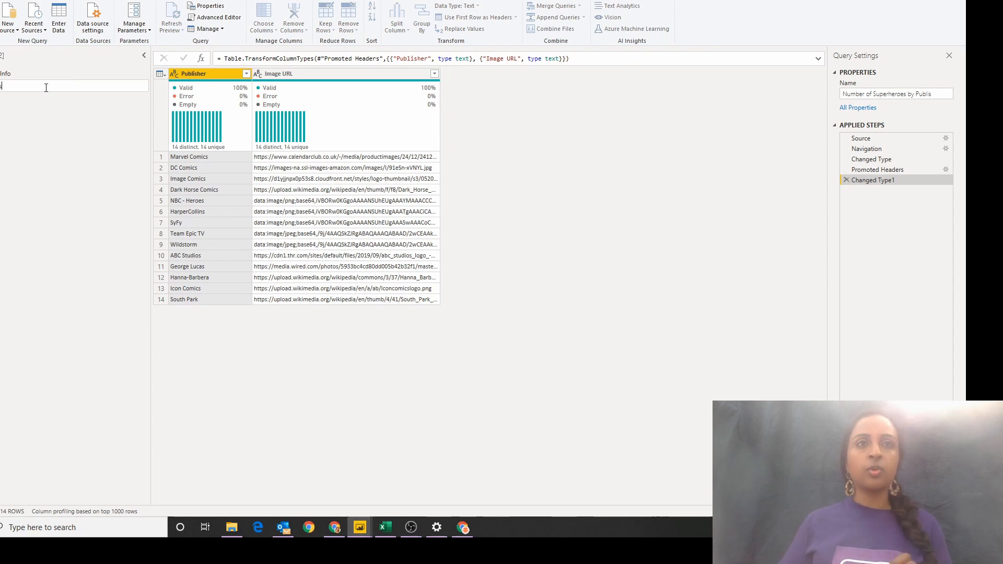
{"action": "type", "text": "Images"}
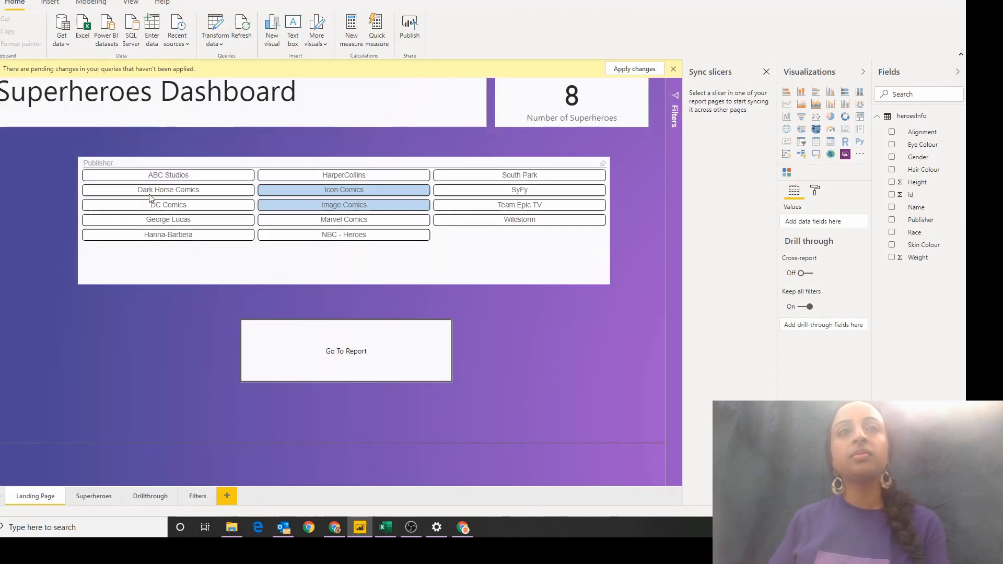
- Apply the query changes and link heroesInfo Publisher to Images Publisher in Model view
{"action": "left_click", "coordinate": [633, 69]}
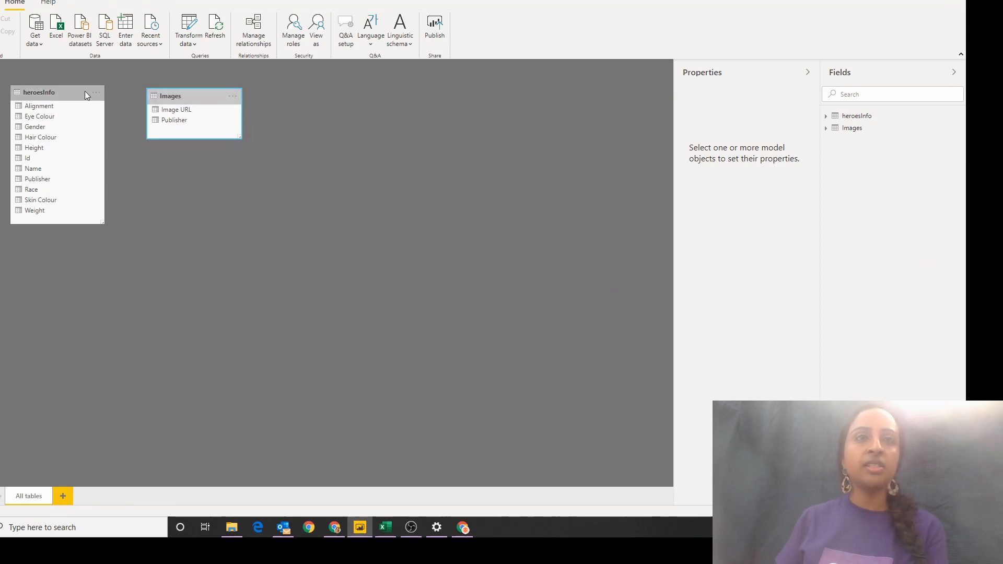
{"action": "left_click_drag", "start_coordinate": [57, 92], "coordinate": [73, 95]}
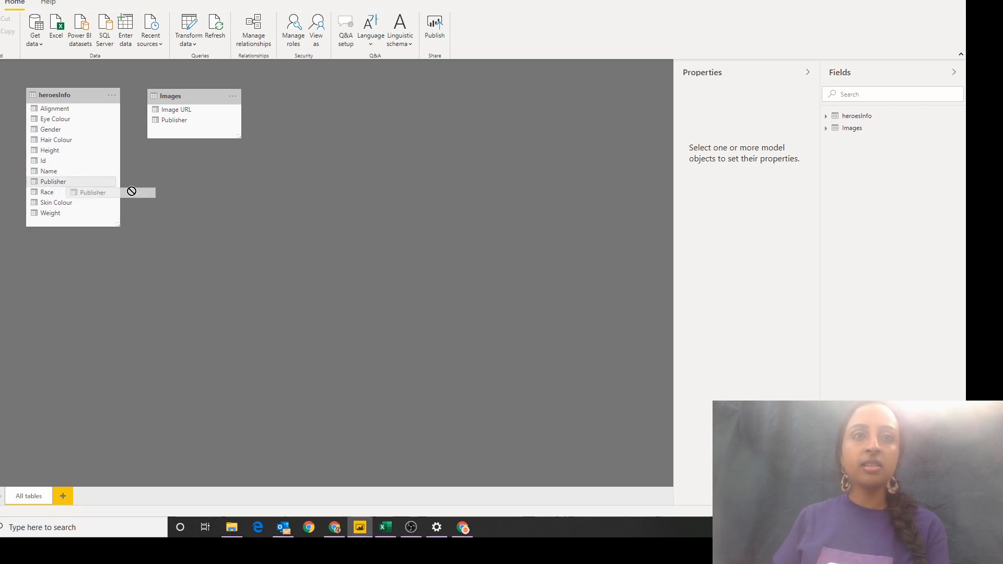
{"action": "left_click_drag", "start_coordinate": [53, 181], "coordinate": [174, 119]}
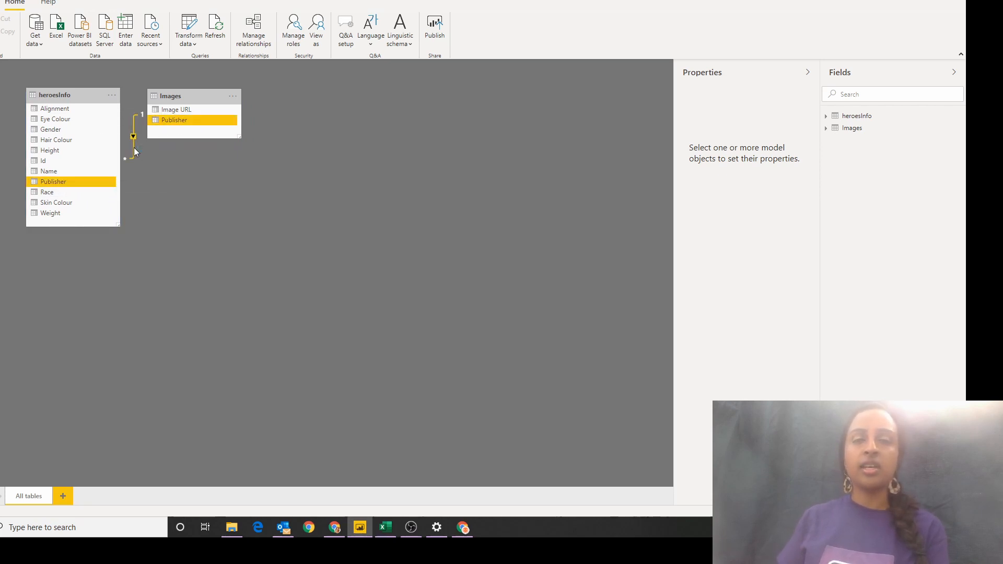
- Confirm the relationship as many-to-one and return to the report canvas
{"action": "double_click", "coordinate": [133, 136]}
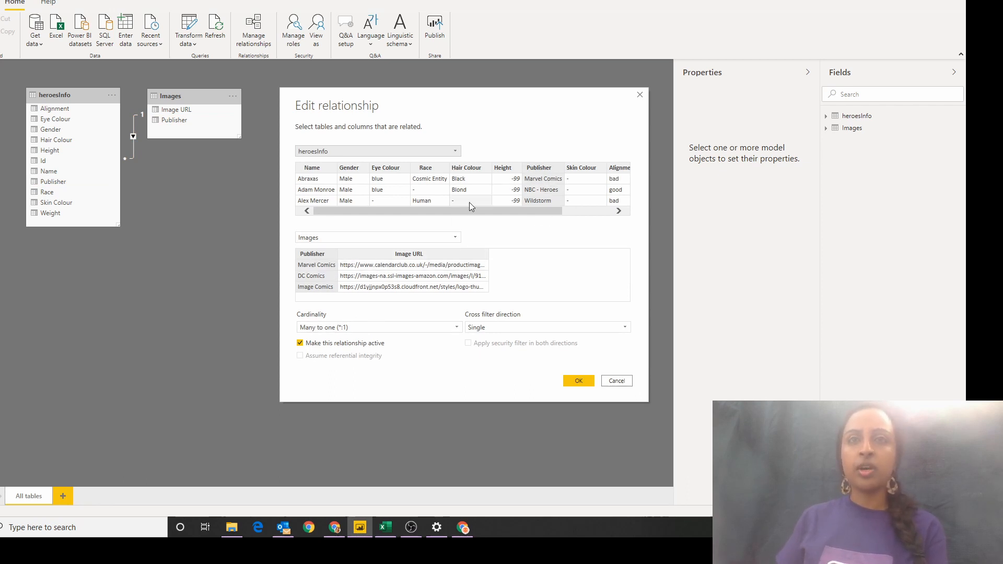
{"action": "mouse_move", "coordinate": [600, 370]}
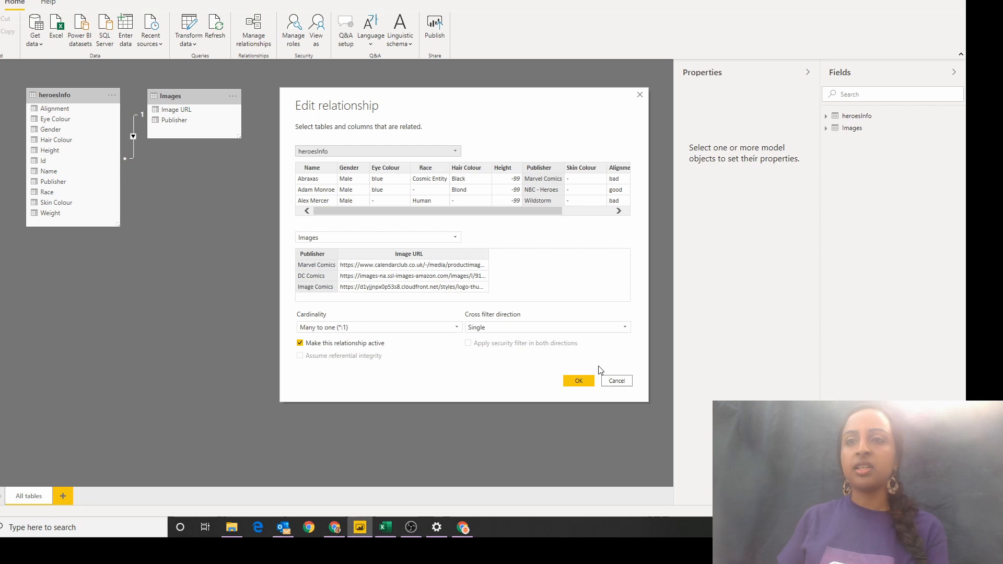
{"action": "left_click", "coordinate": [577, 380]}
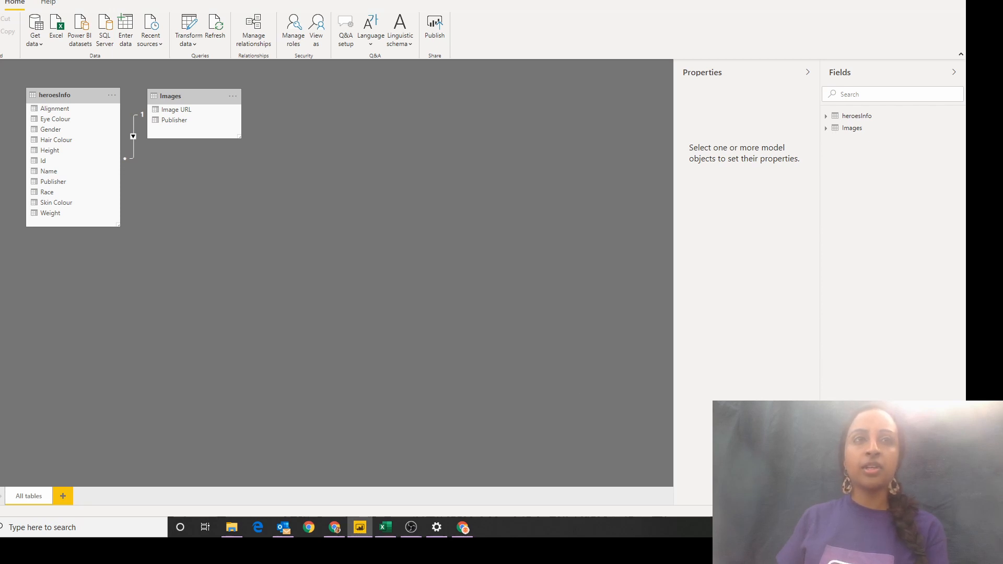
{"action": "left_click", "coordinate": [36, 496]}
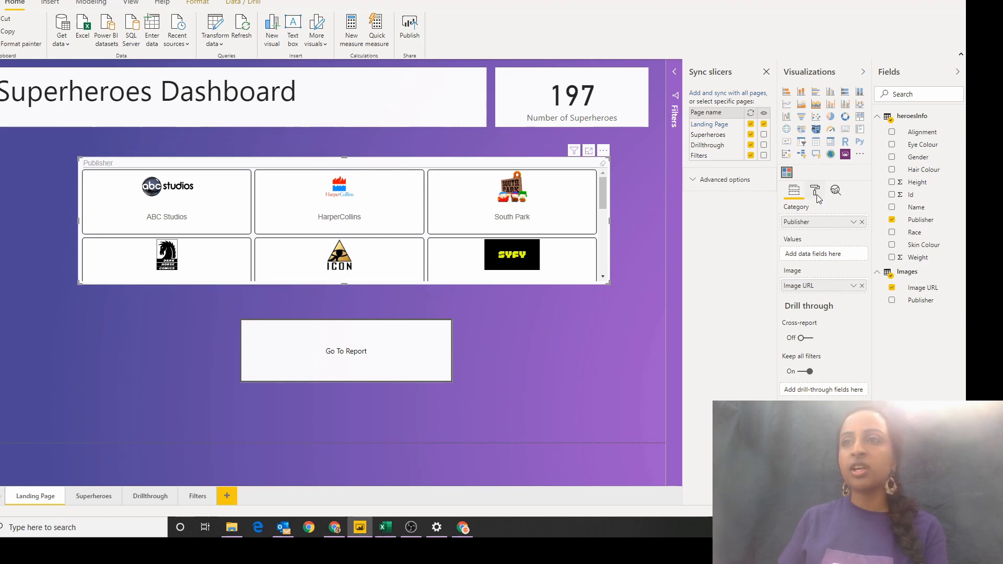
- Set the logo slicer to 7 columns in its General formatting
{"action": "left_click", "coordinate": [815, 190]}
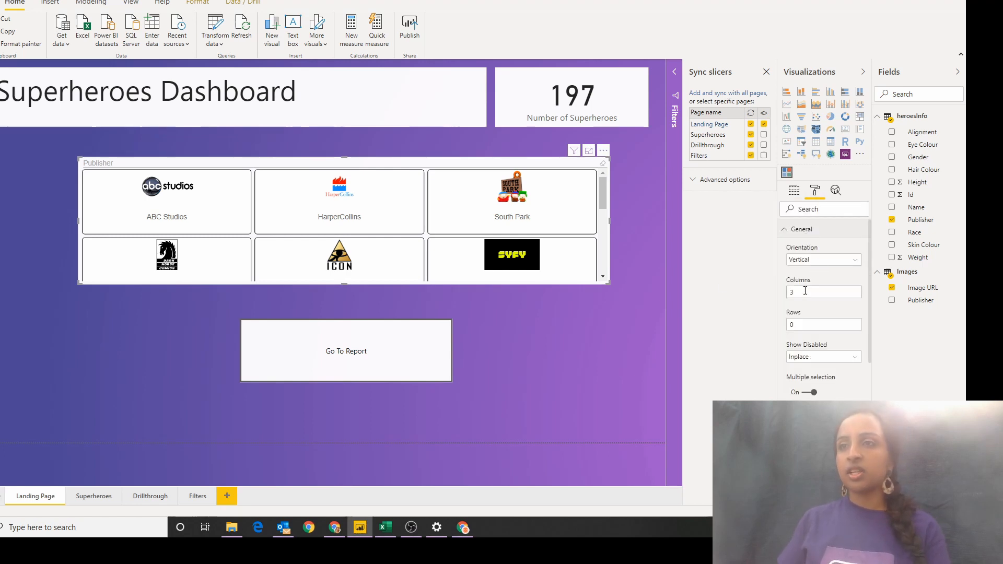
{"action": "type", "text": "7"}
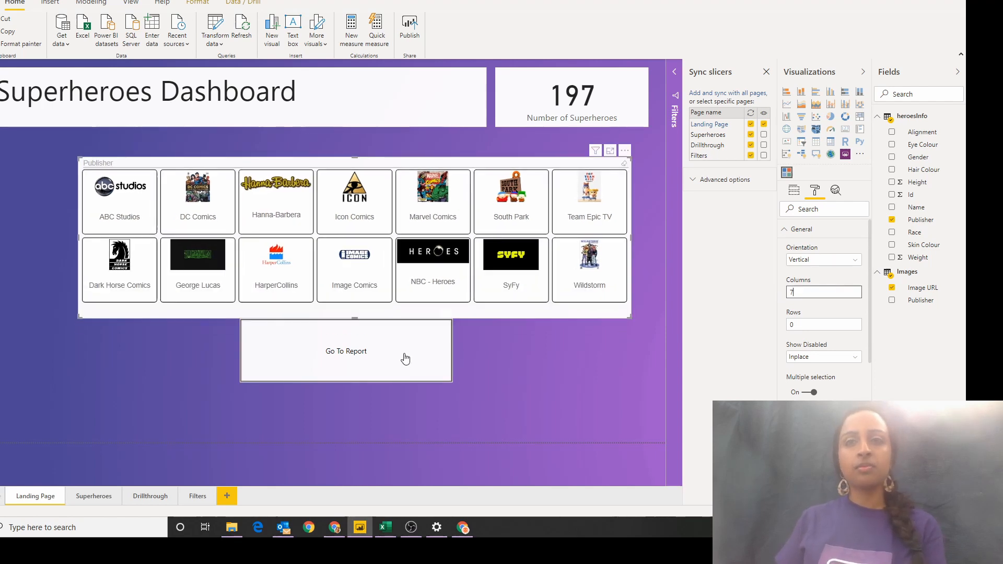
{"action": "left_click", "coordinate": [346, 363]}
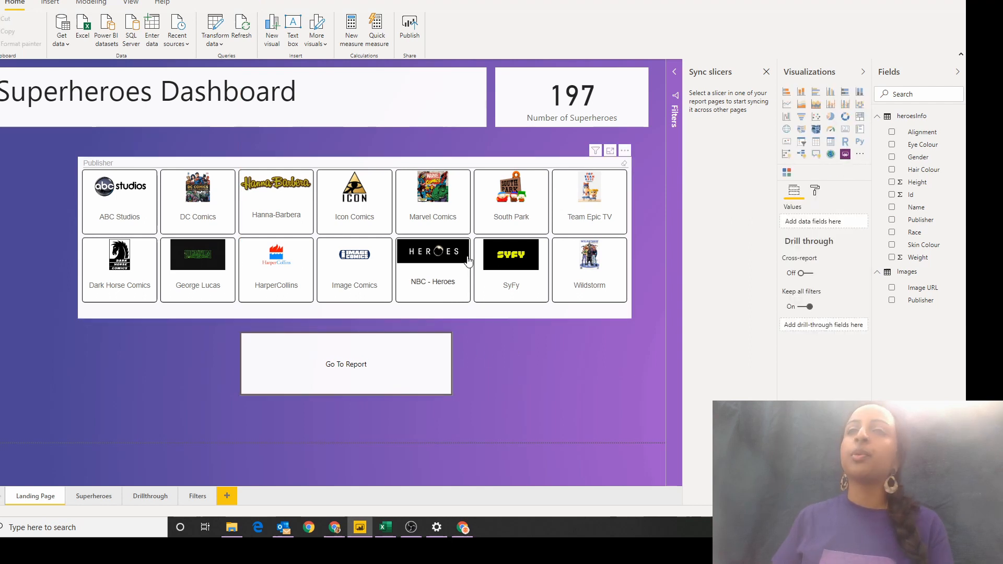
{"action": "mouse_move", "coordinate": [327, 211]}
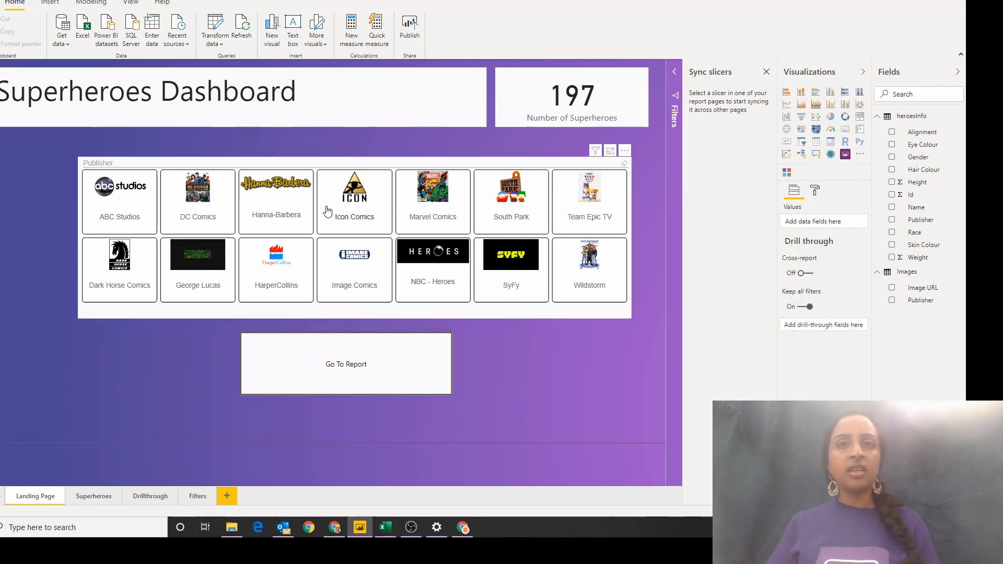
- Select several publishers and go to the filtered Superheroes page showing 68 superheroes
{"action": "left_click", "coordinate": [354, 200]}
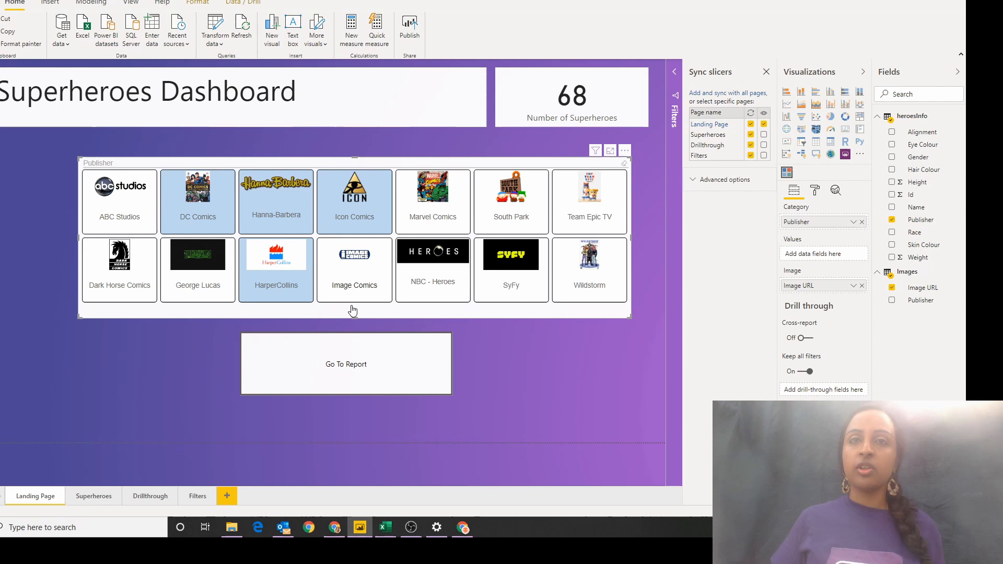
{"action": "left_click", "coordinate": [346, 363]}
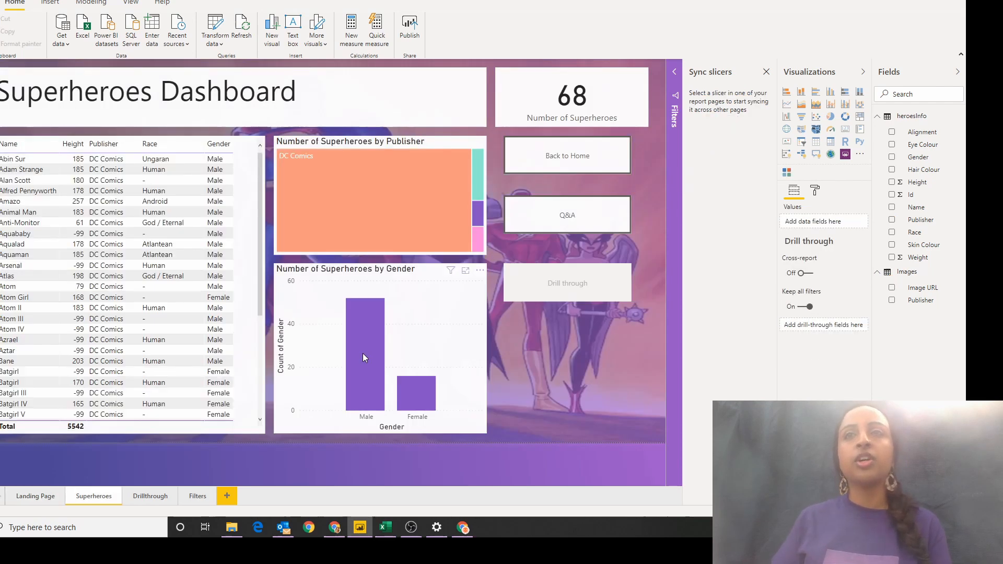